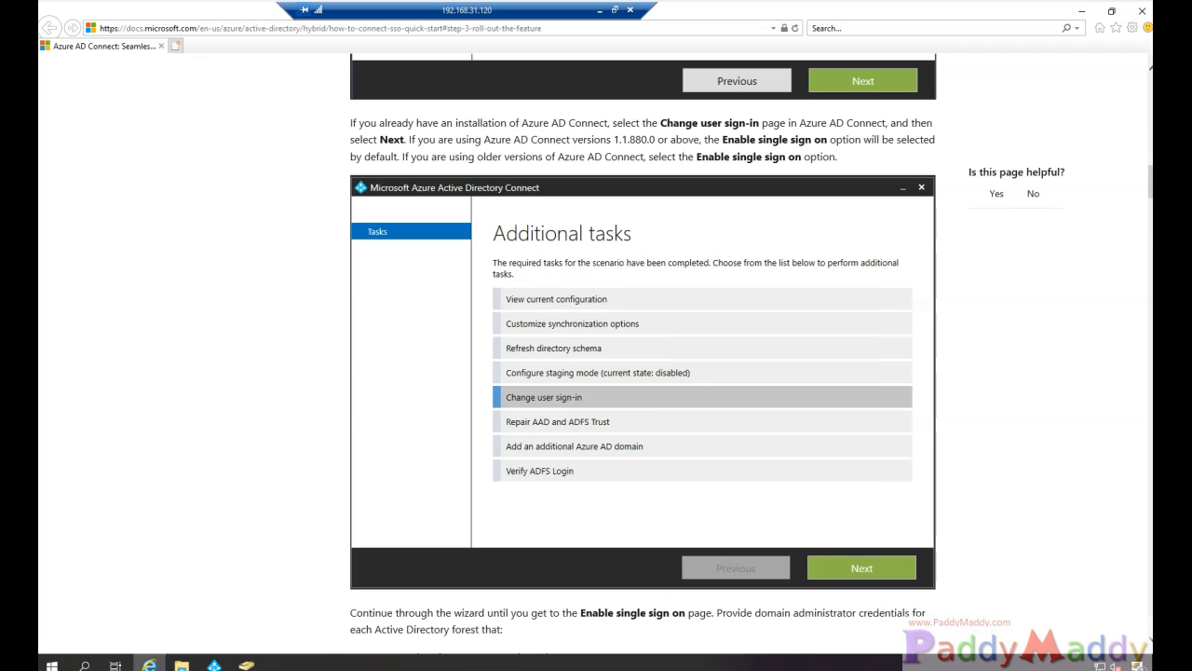
Scroll the Seamless SSO docs to the Group Policy detailed steps and mark the sample autologon URL.
{"action": "scroll", "scroll_direction": "down", "scroll_amount": 3}
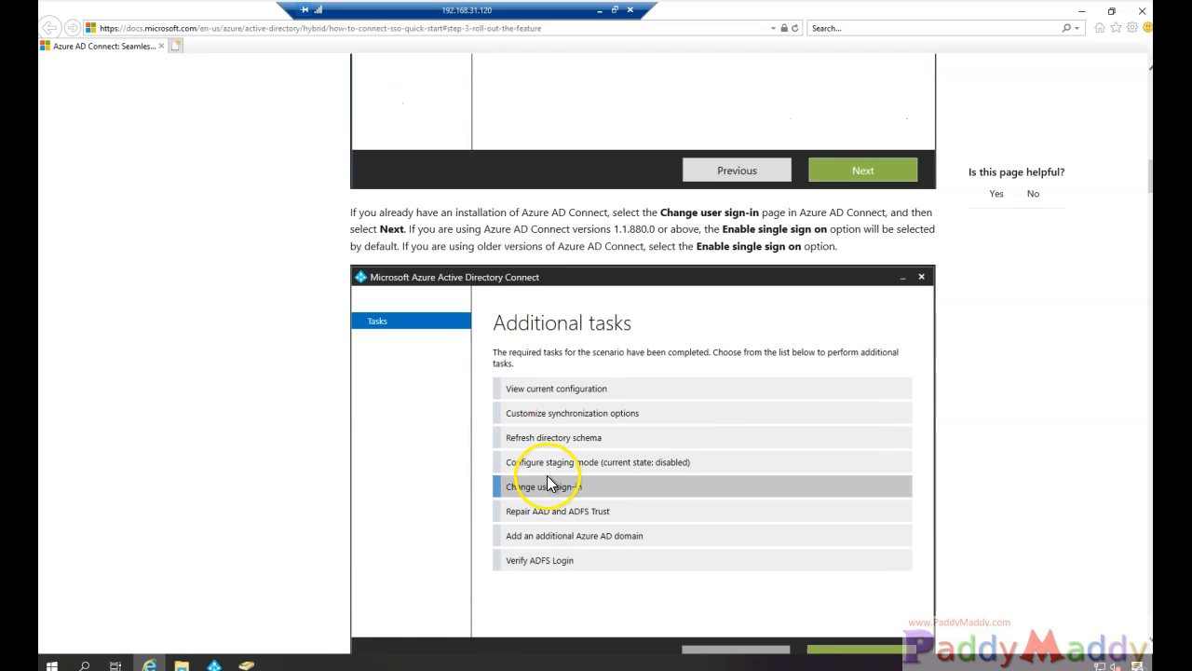
{"action": "scroll", "scroll_direction": "down", "scroll_amount": 3}
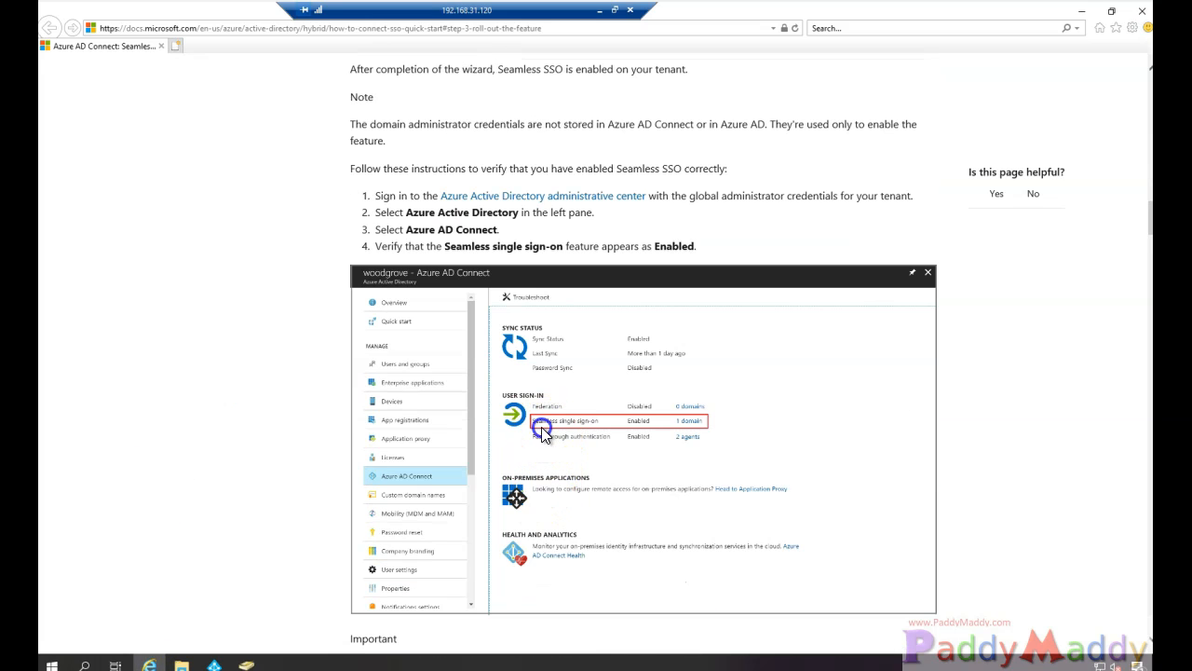
{"action": "scroll", "scroll_direction": "down", "scroll_amount": 3}
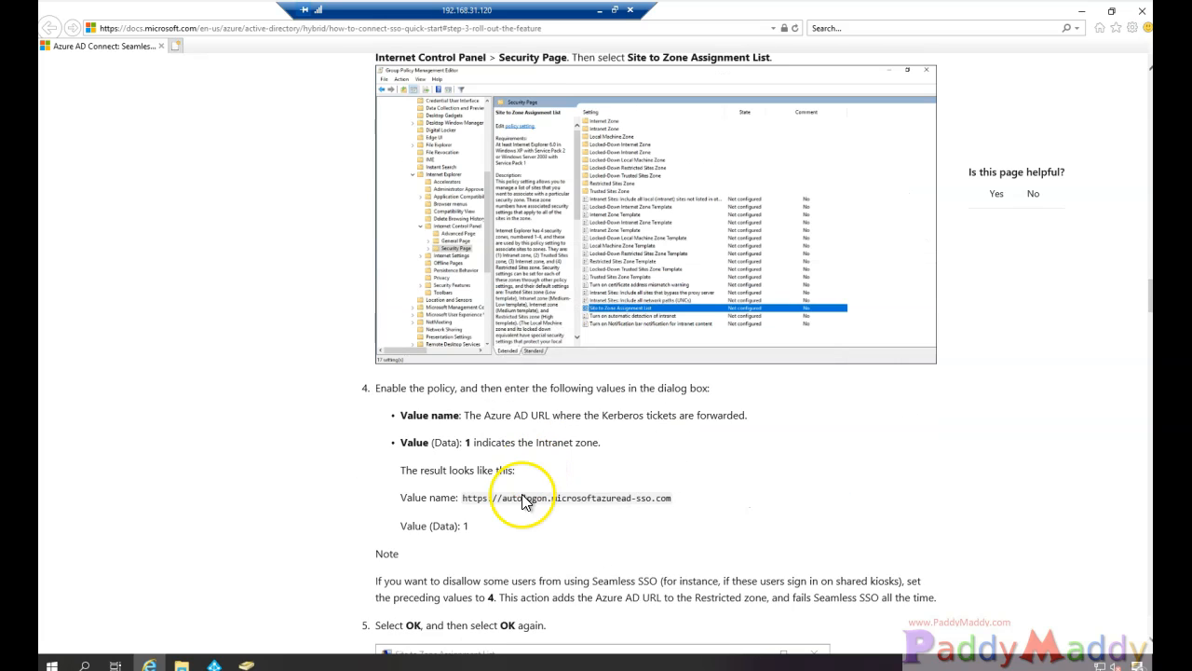
{"action": "double_click", "coordinate": [474, 497]}
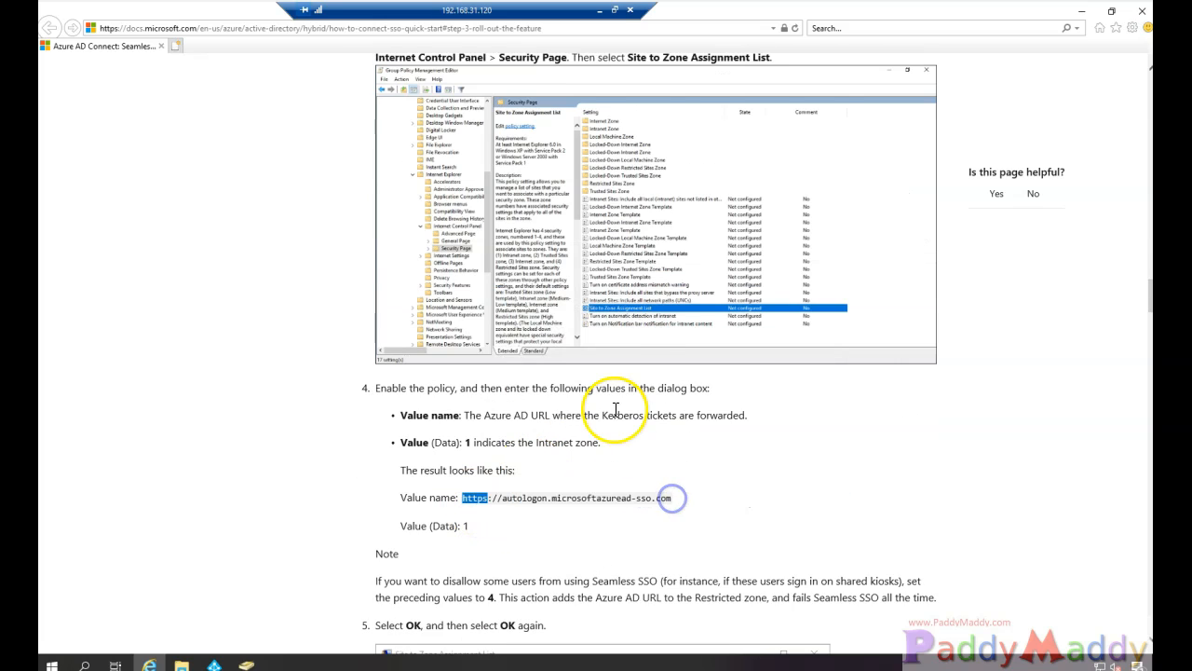
{"action": "scroll", "scroll_direction": "up", "scroll_amount": 3}
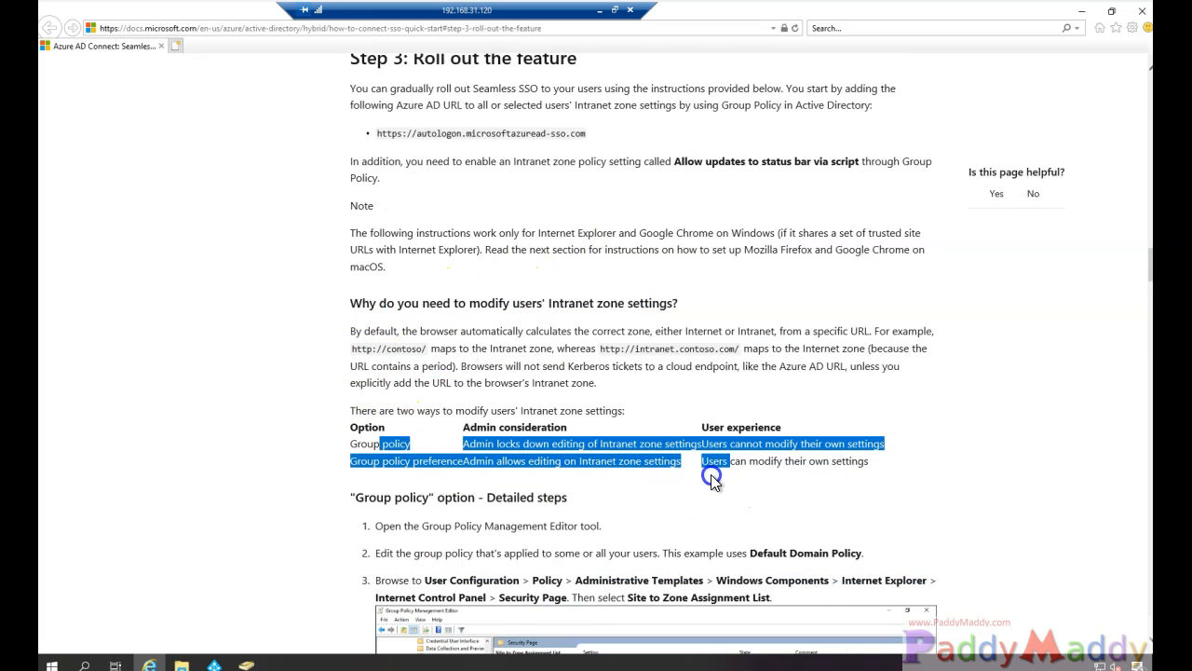
{"action": "scroll", "scroll_direction": "down", "scroll_amount": 3}
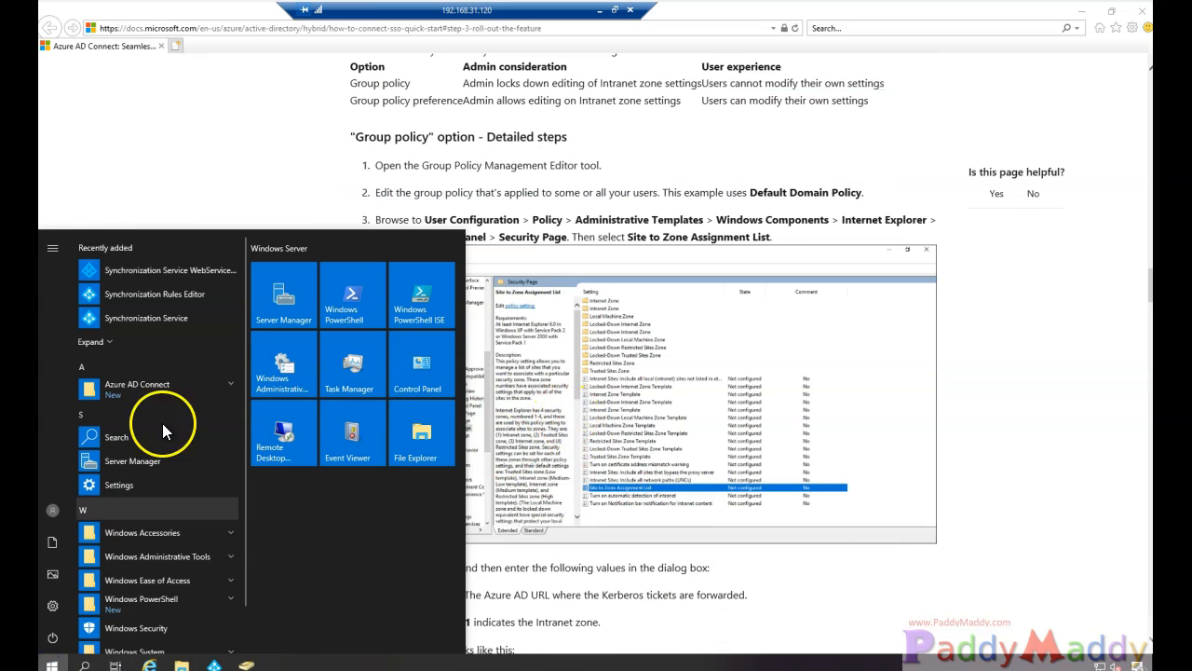
Launch Group Policy Management from Windows Administrative Tools and expand the ROOT.LOCAL domains.
{"action": "left_click", "coordinate": [283, 364]}
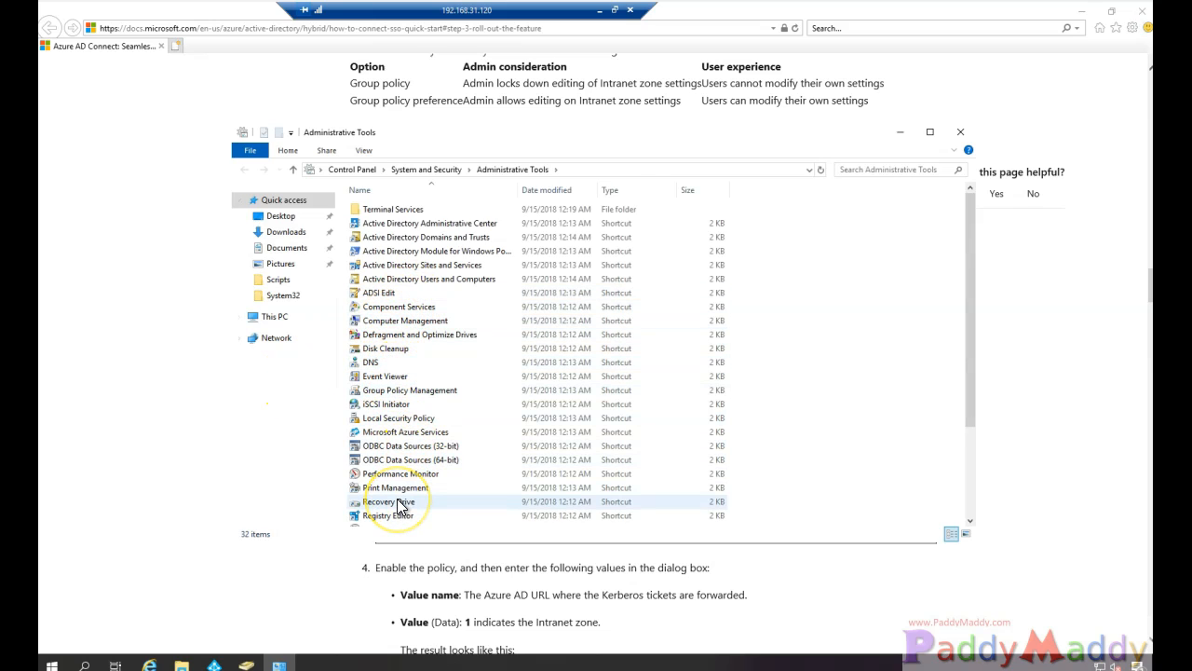
{"action": "scroll", "scroll_direction": "down", "scroll_amount": 3}
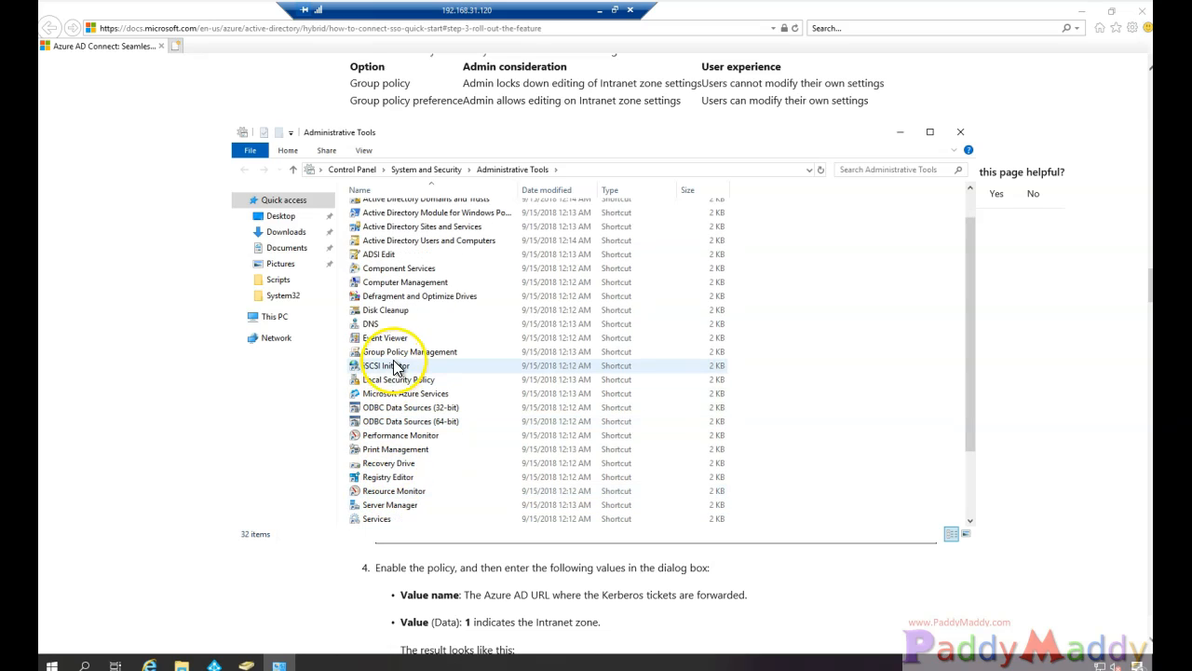
{"action": "double_click", "coordinate": [410, 352]}
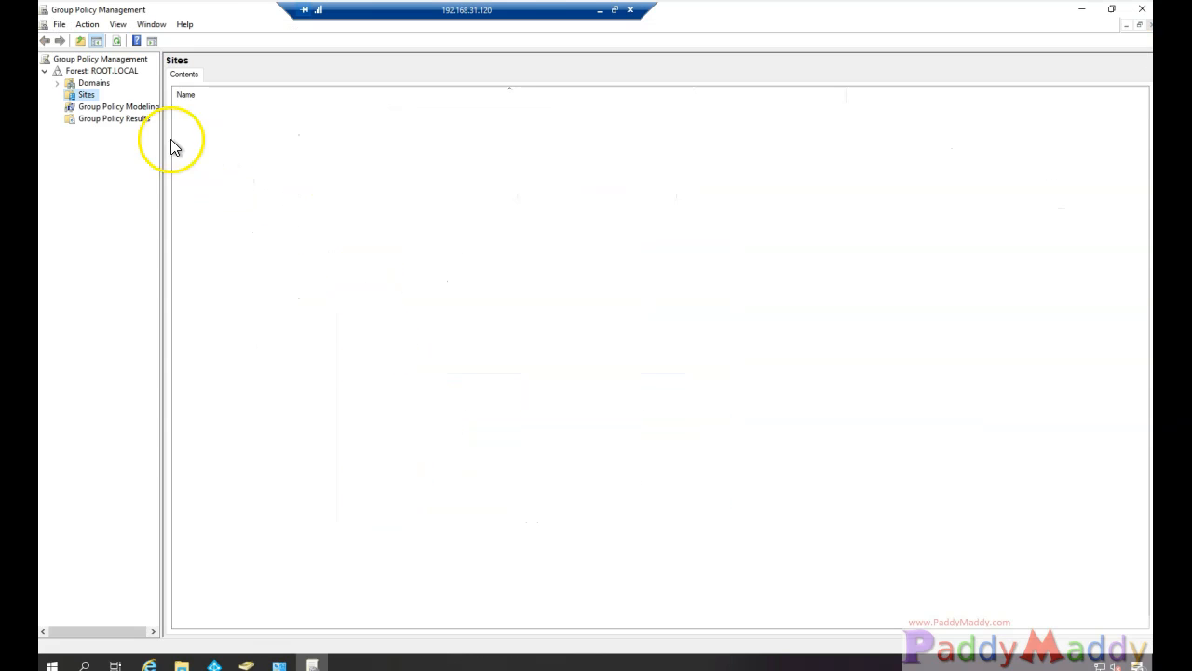
{"action": "left_click", "coordinate": [57, 82]}
{"action": "type", "text": "gpo -"}
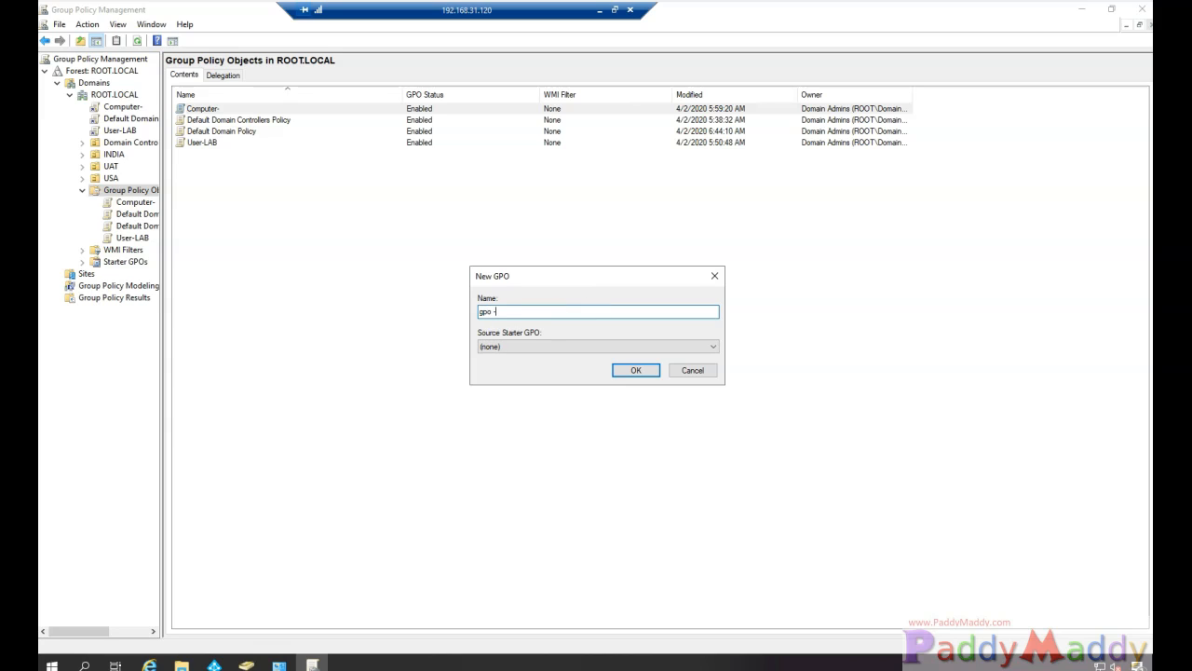
Name the new Group Policy Object GPO-SSO in the ROOT.LOCAL domain.
{"action": "type", "text": "sso"}
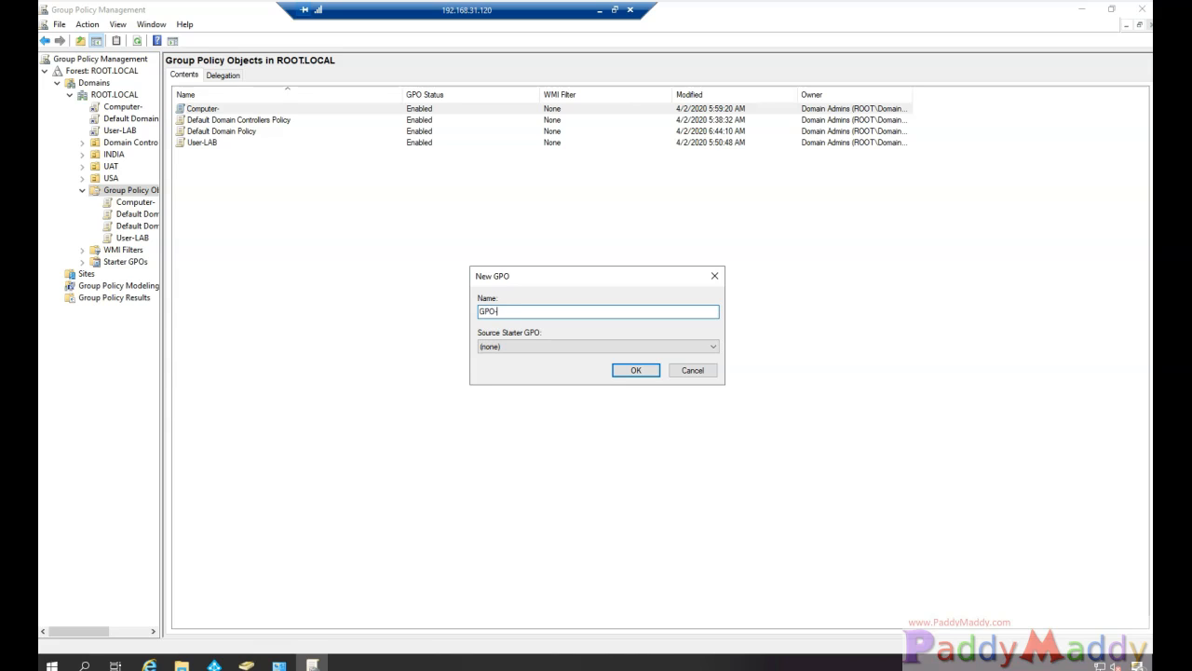
{"action": "type", "text": "-SSO"}
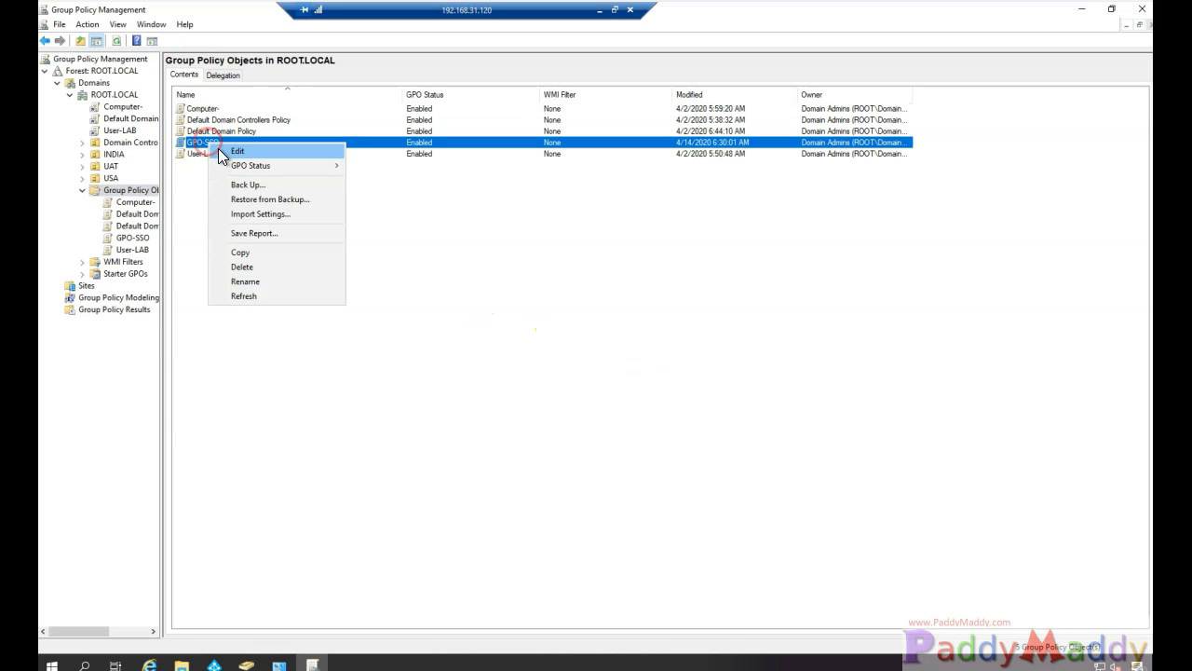
Edit GPO-SSO and navigate to Internet Explorer > Internet Control Panel > Security Page policies.
{"action": "left_click", "coordinate": [238, 151]}
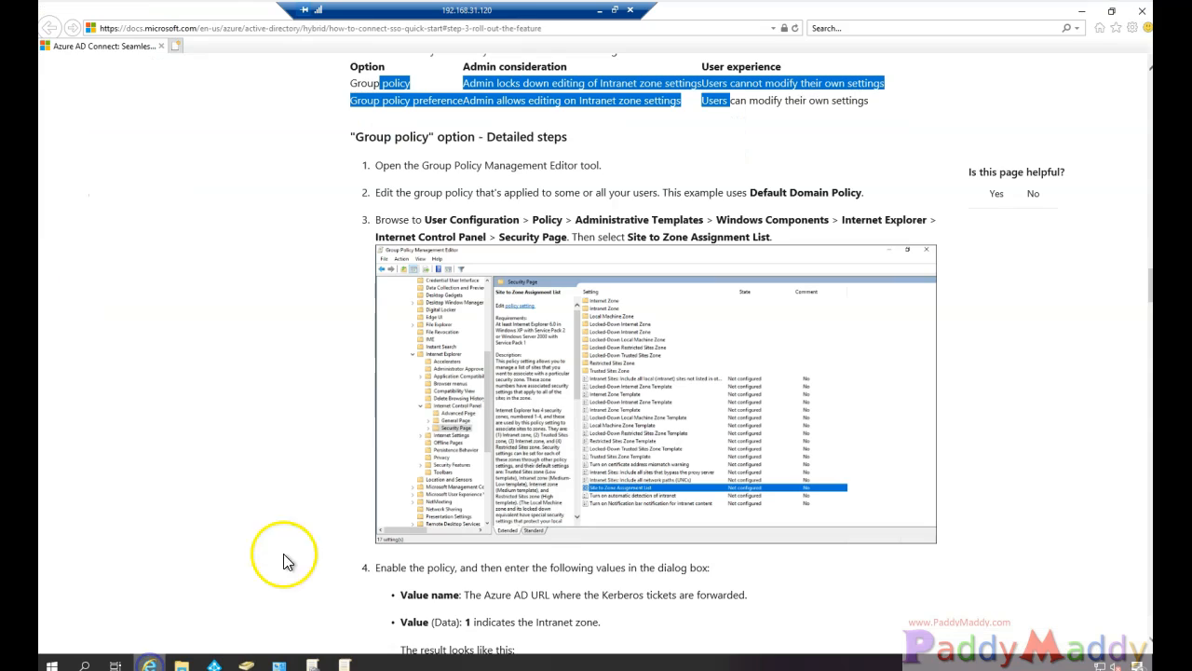
{"action": "mouse_move", "coordinate": [550, 393]}
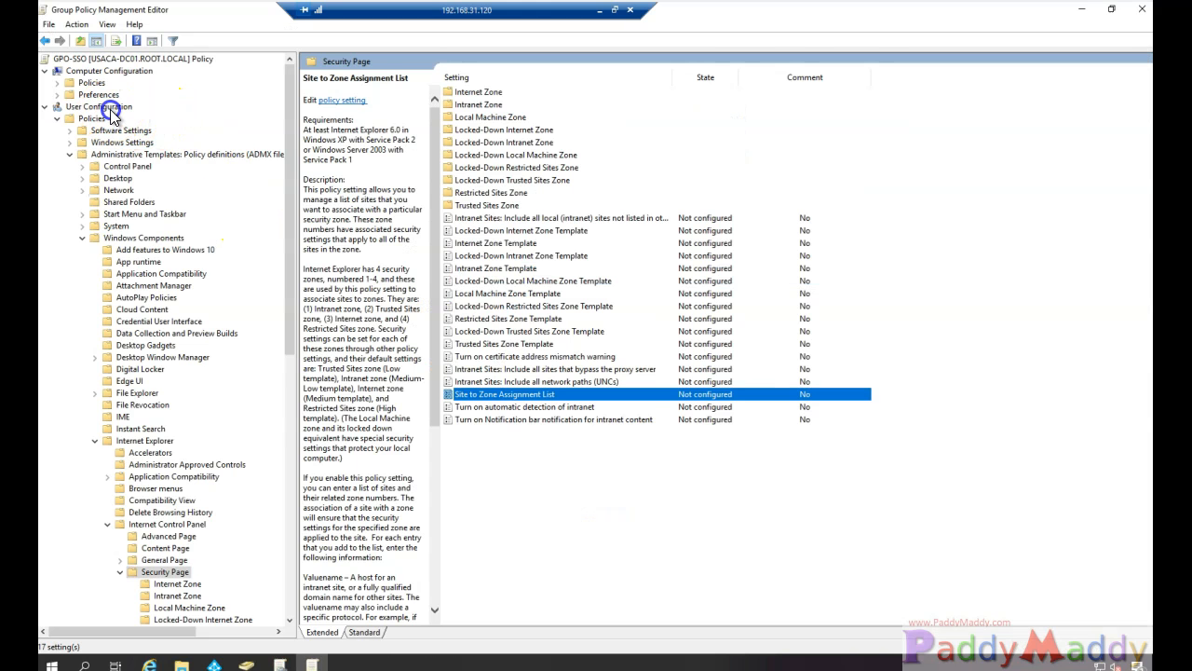
{"action": "left_click", "coordinate": [144, 238]}
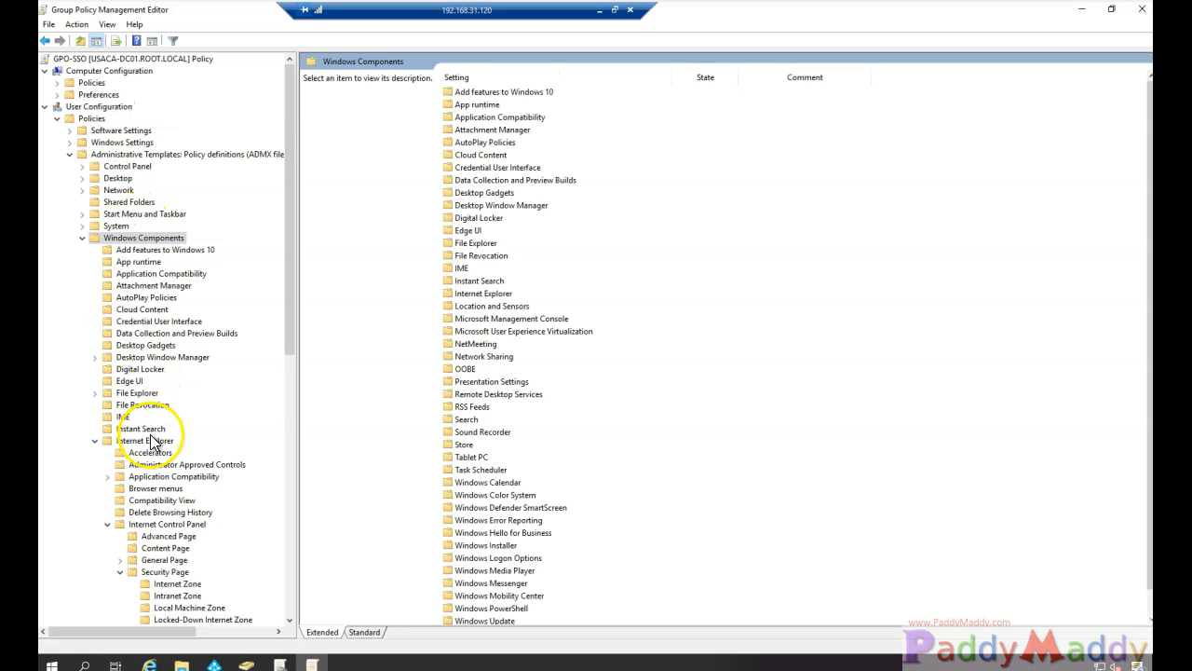
{"action": "left_click", "coordinate": [167, 523]}
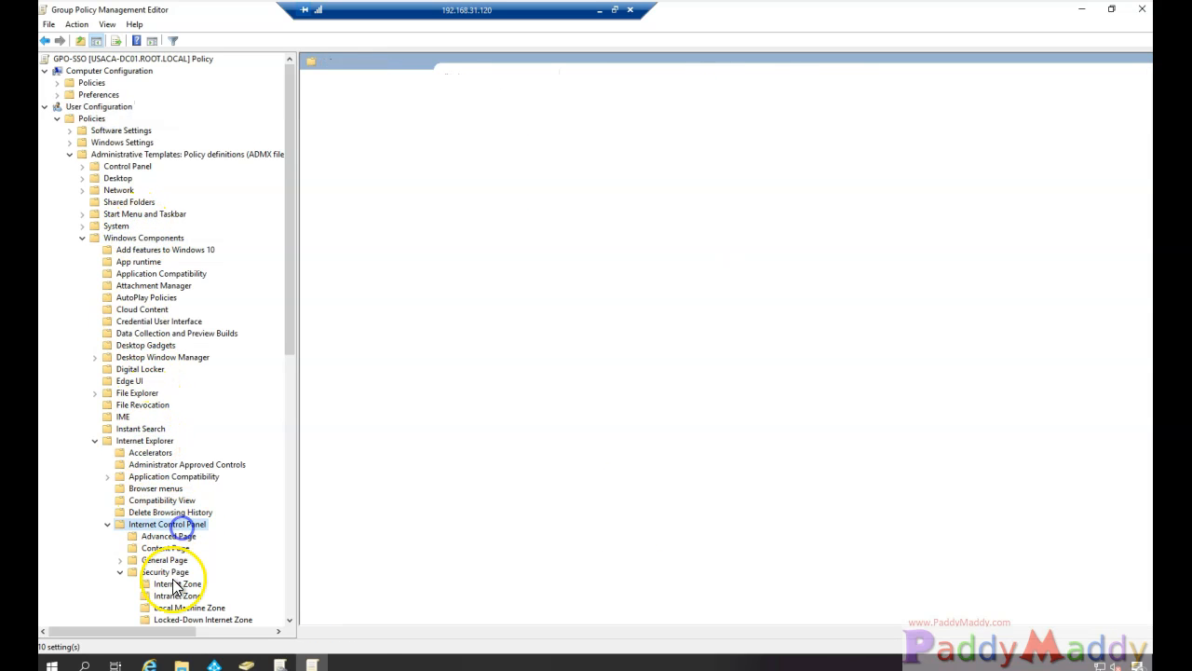
{"action": "left_click", "coordinate": [164, 571]}
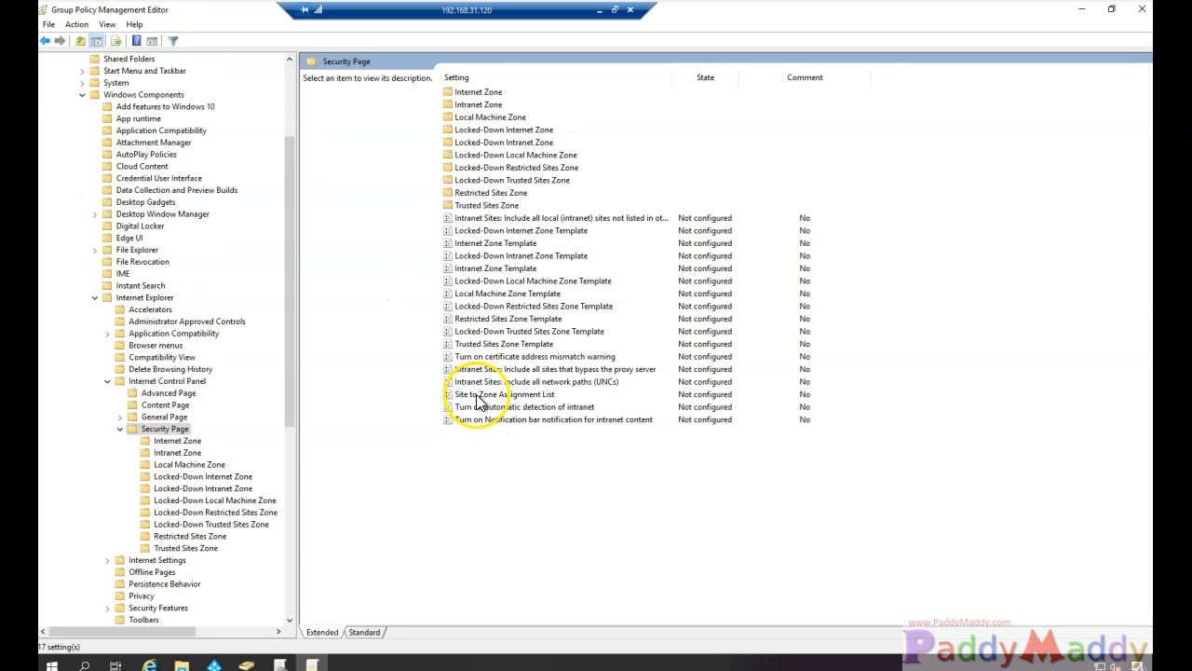
{"action": "double_click", "coordinate": [481, 394]}
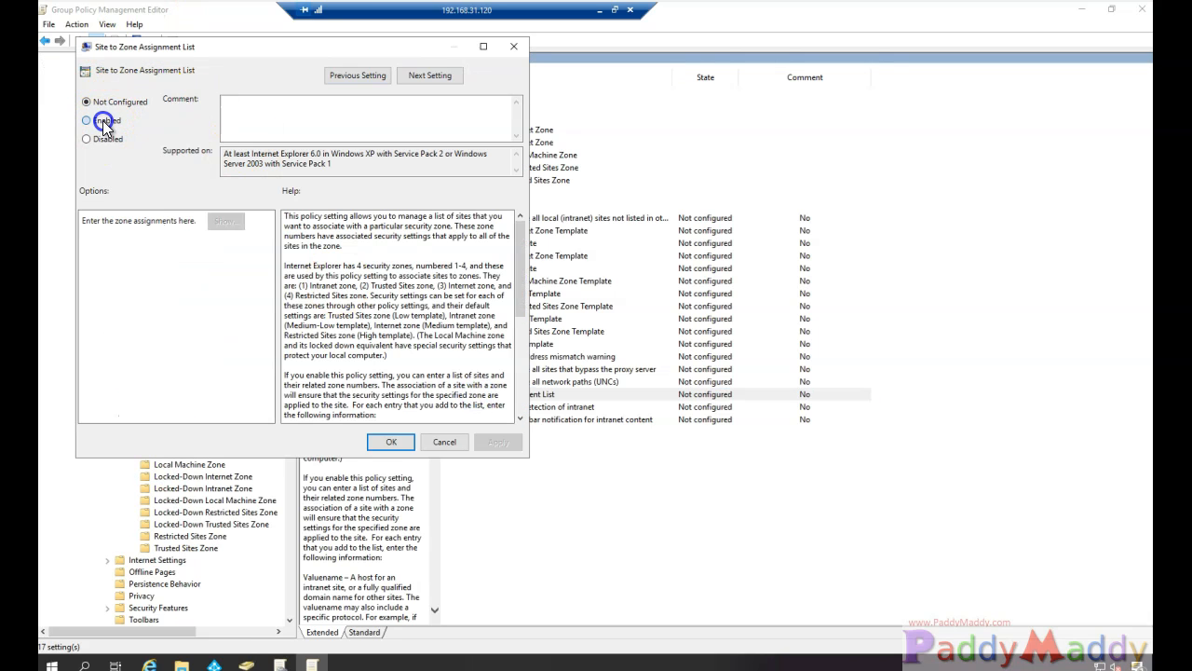
{"action": "left_click", "coordinate": [224, 221]}
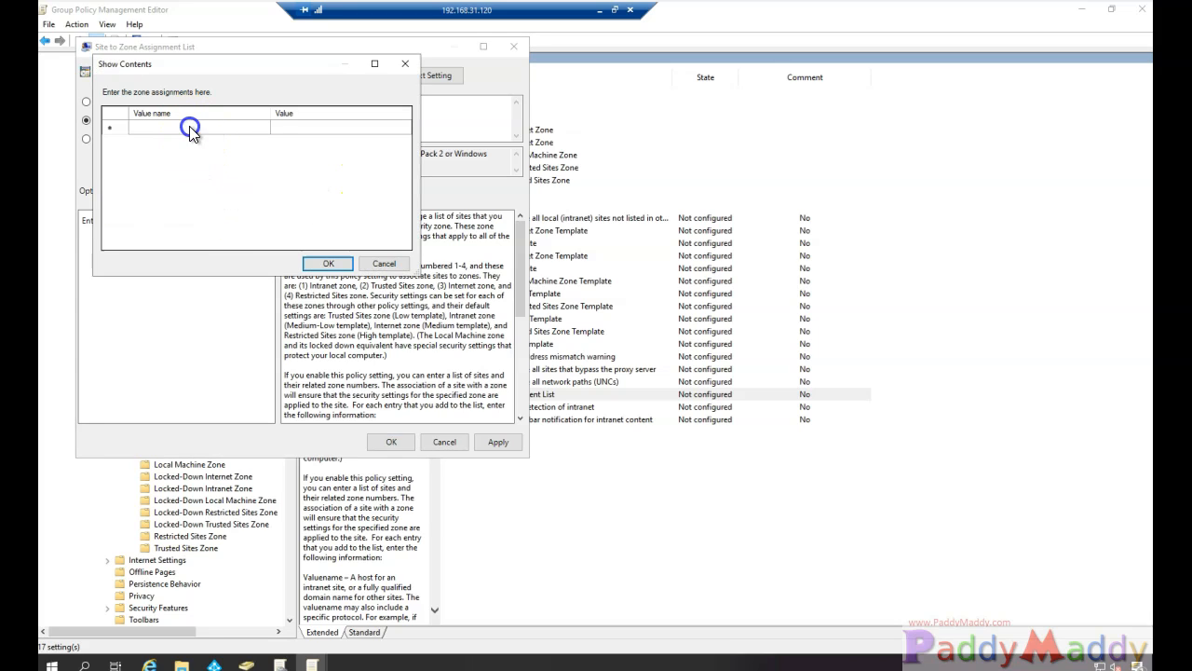
{"action": "type", "text": "https://autologon.microsoftazuread-sso.com"}
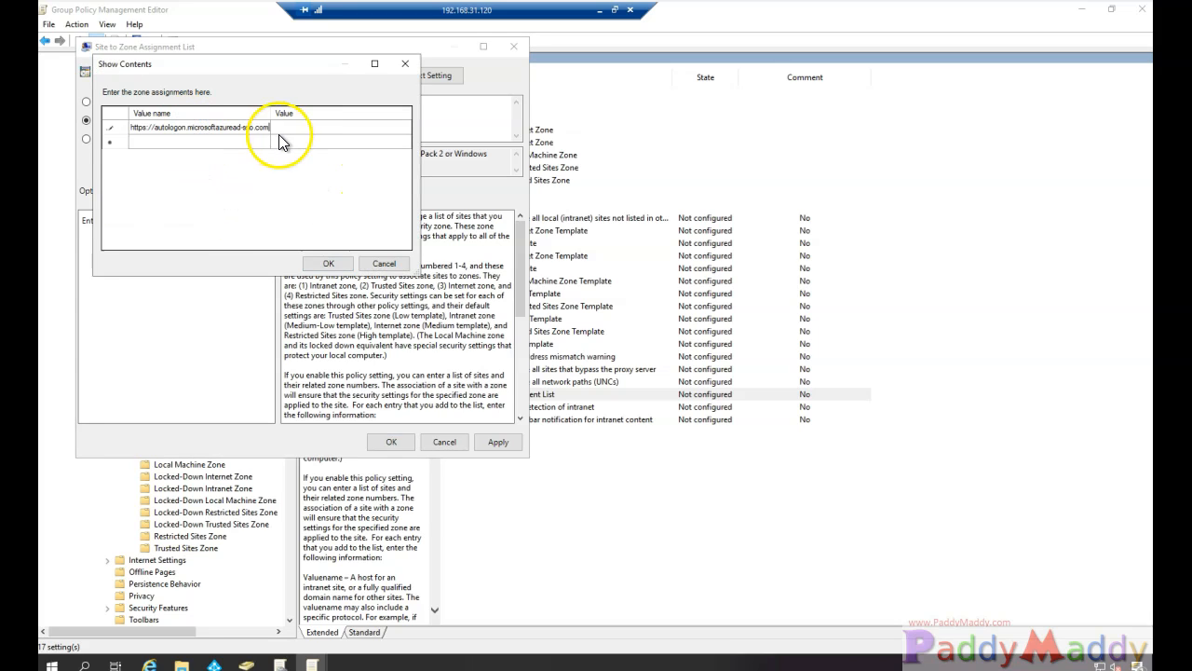
{"action": "type", "text": "1"}
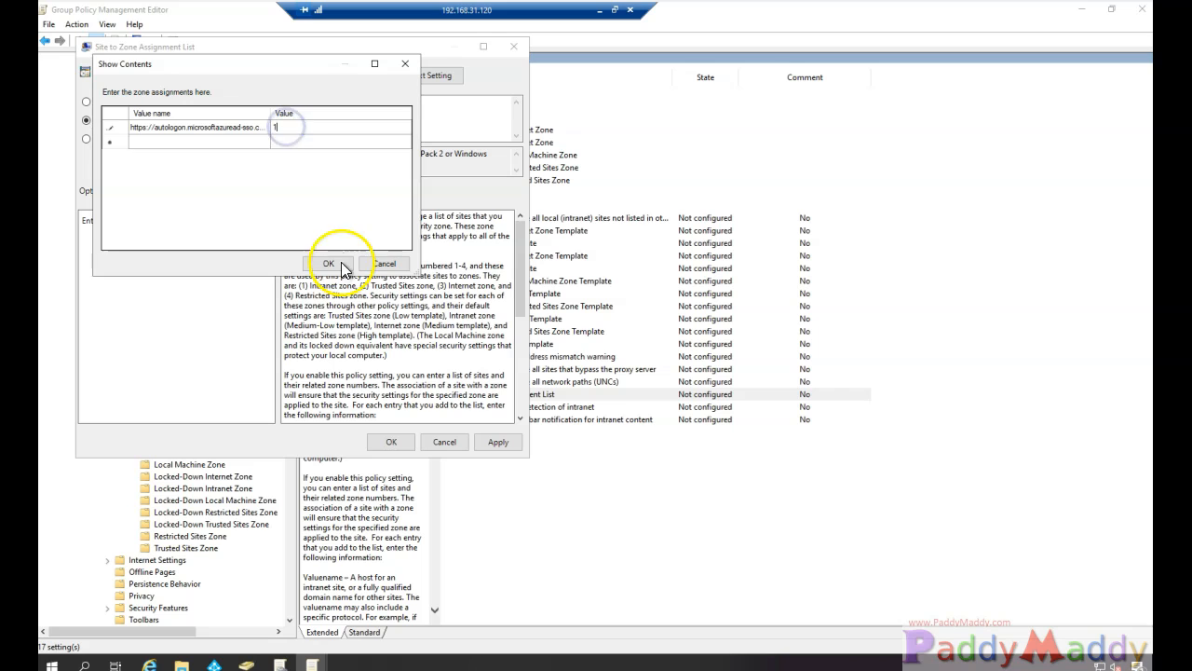
{"action": "left_click", "coordinate": [331, 263]}
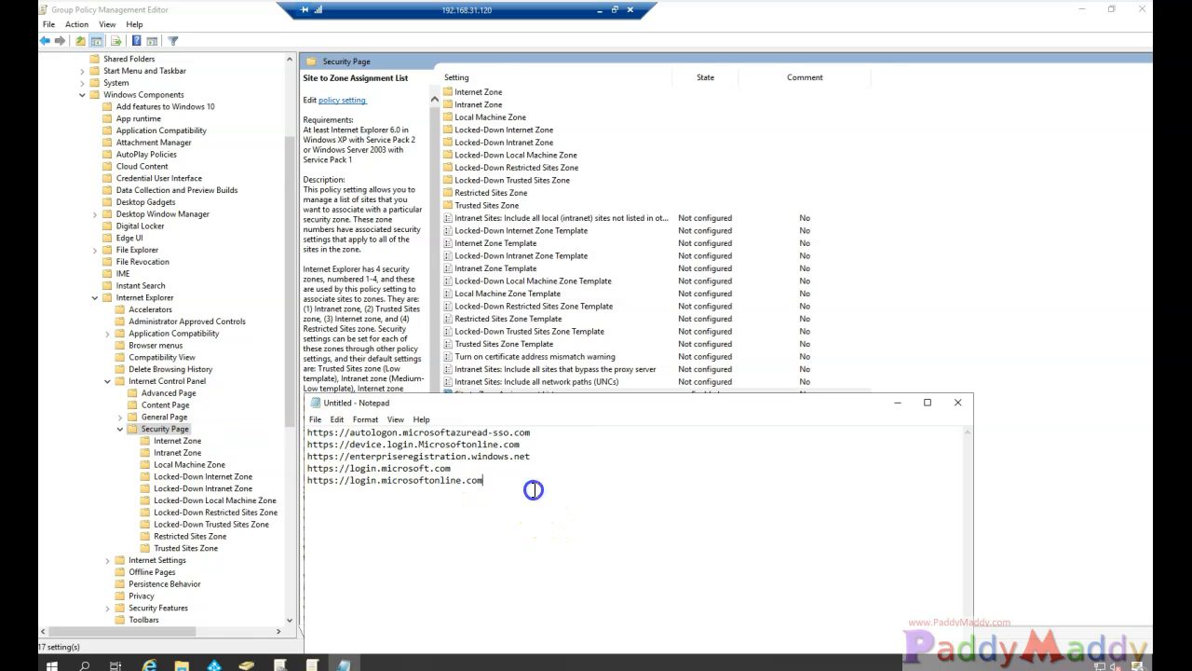
{"action": "mouse_move", "coordinate": [531, 439]}
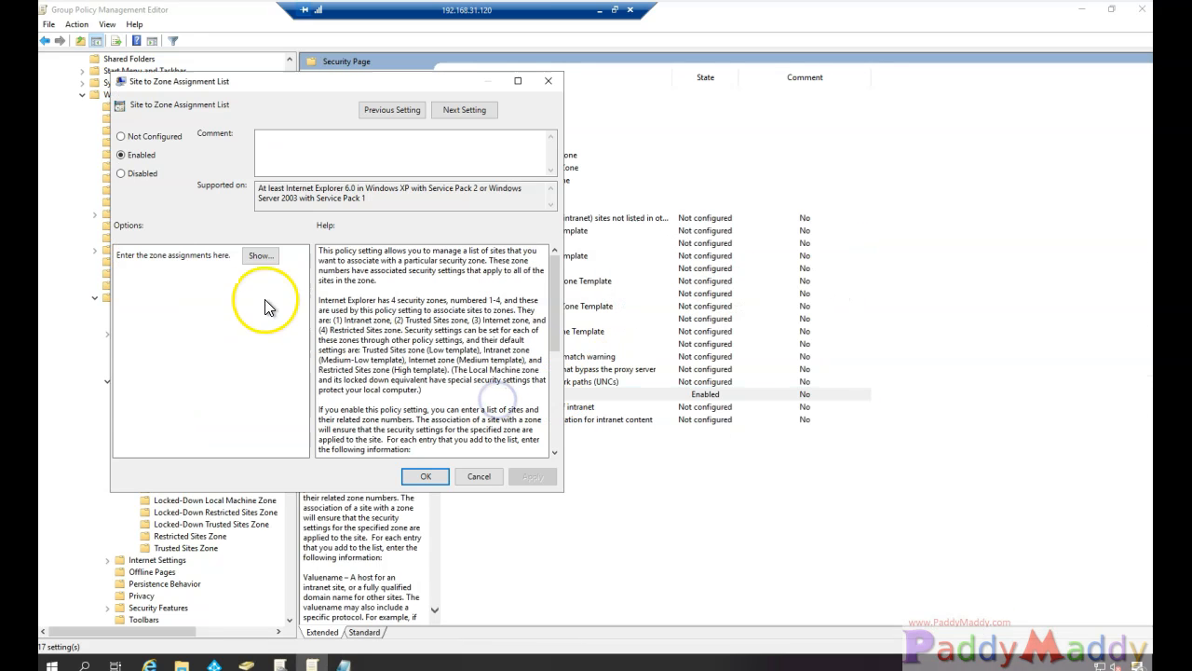
Add device.login, enterpriseregistration, login.microsoft and login.microsoftonline URLs with value 1 and apply the policy.
{"action": "left_click", "coordinate": [260, 255]}
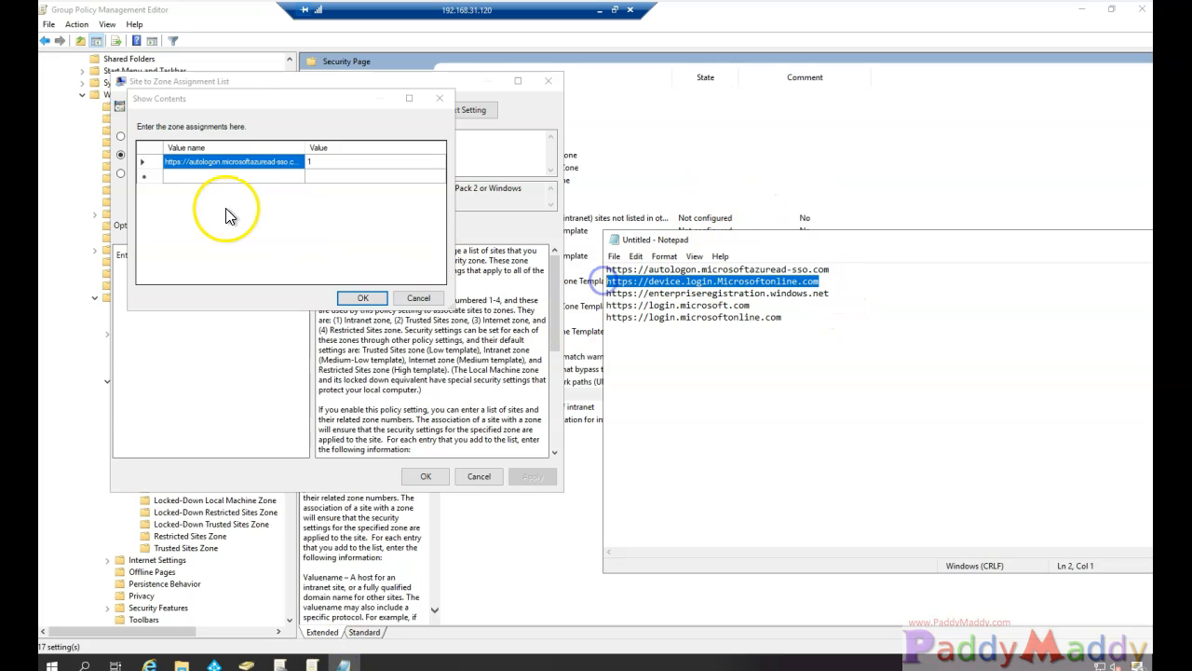
{"action": "left_click", "coordinate": [231, 177]}
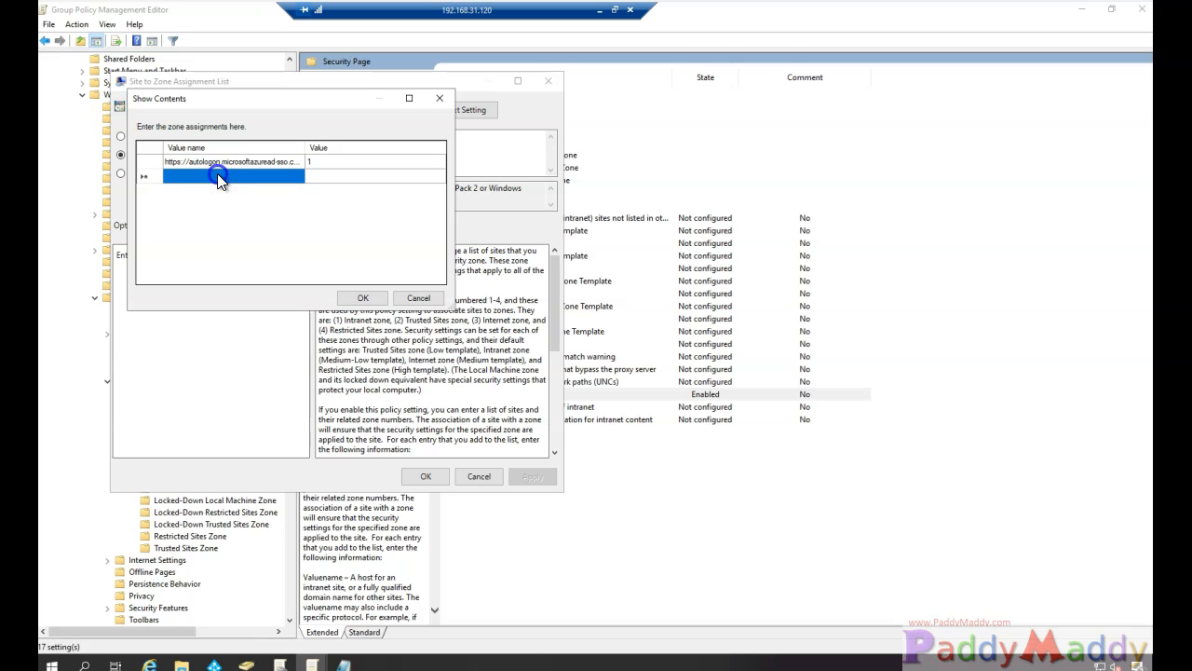
{"action": "type", "text": "https://device.login.MicrosoftOnline.com"}
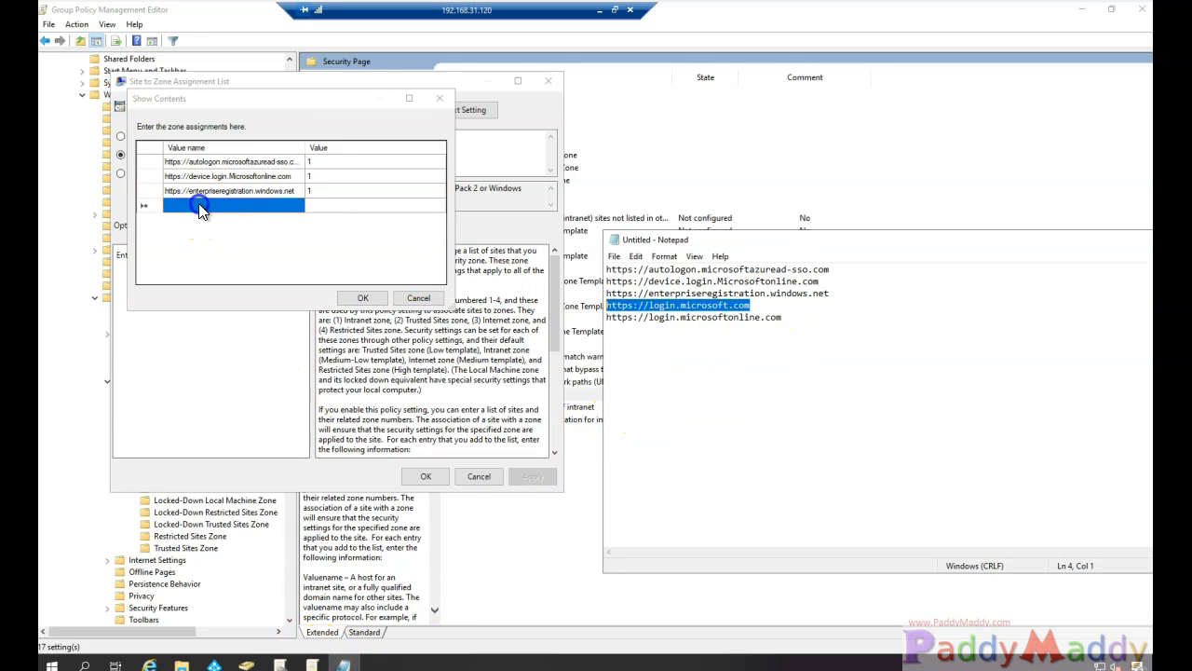
{"action": "type", "text": "https://login.microsoft.com"}
{"action": "left_click", "coordinate": [376, 205]}
{"action": "type", "text": "1"}
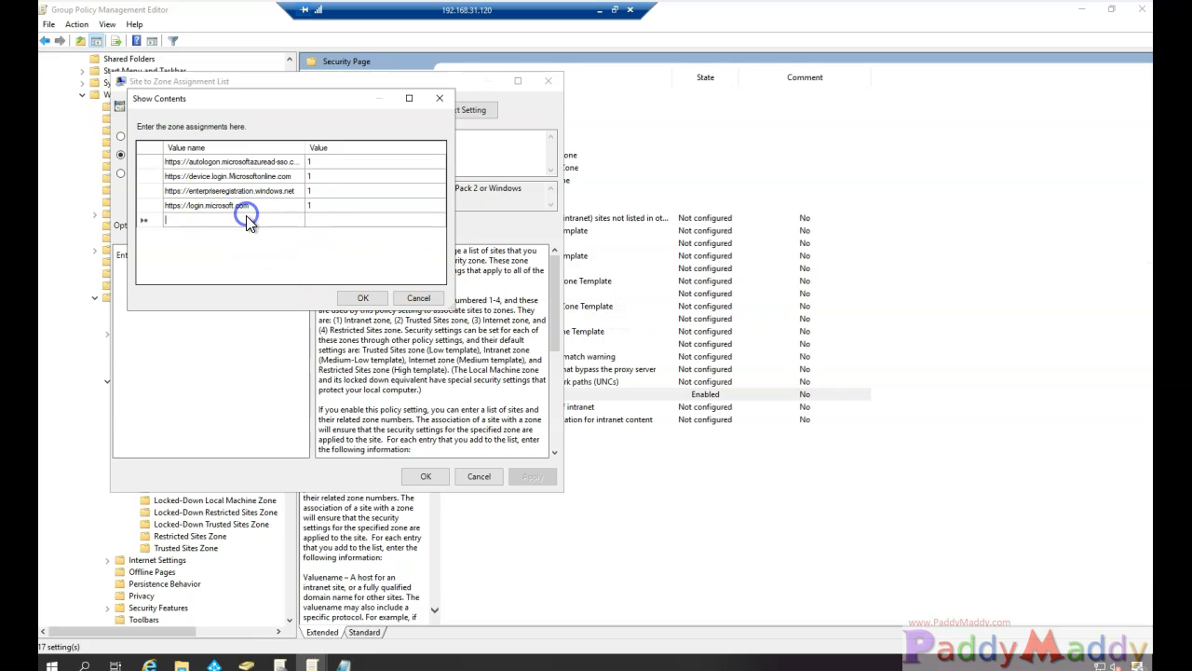
{"action": "type", "text": "https://login.microsoftonline.com"}
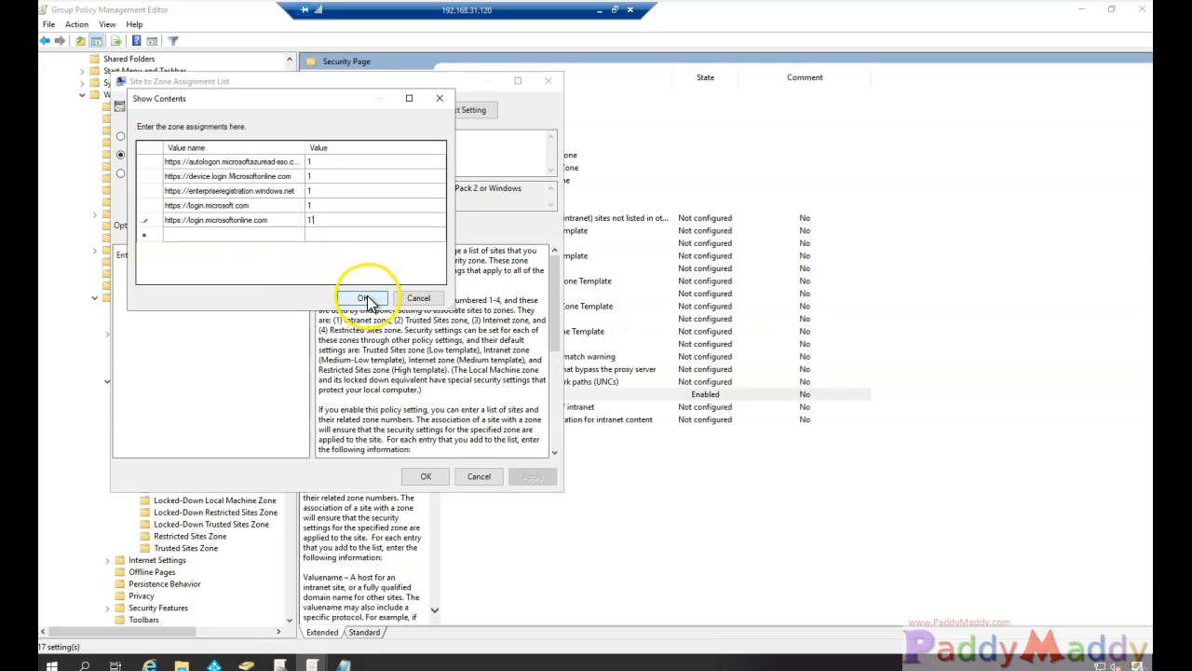
{"action": "left_click", "coordinate": [365, 298]}
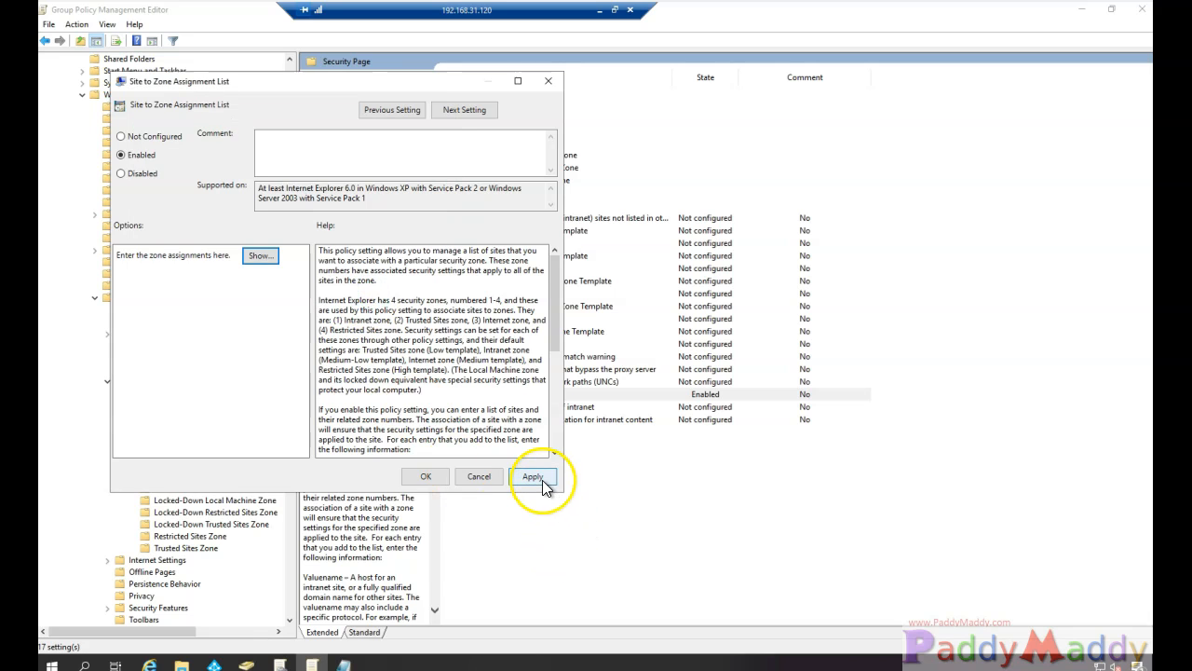
{"action": "left_click", "coordinate": [426, 476]}
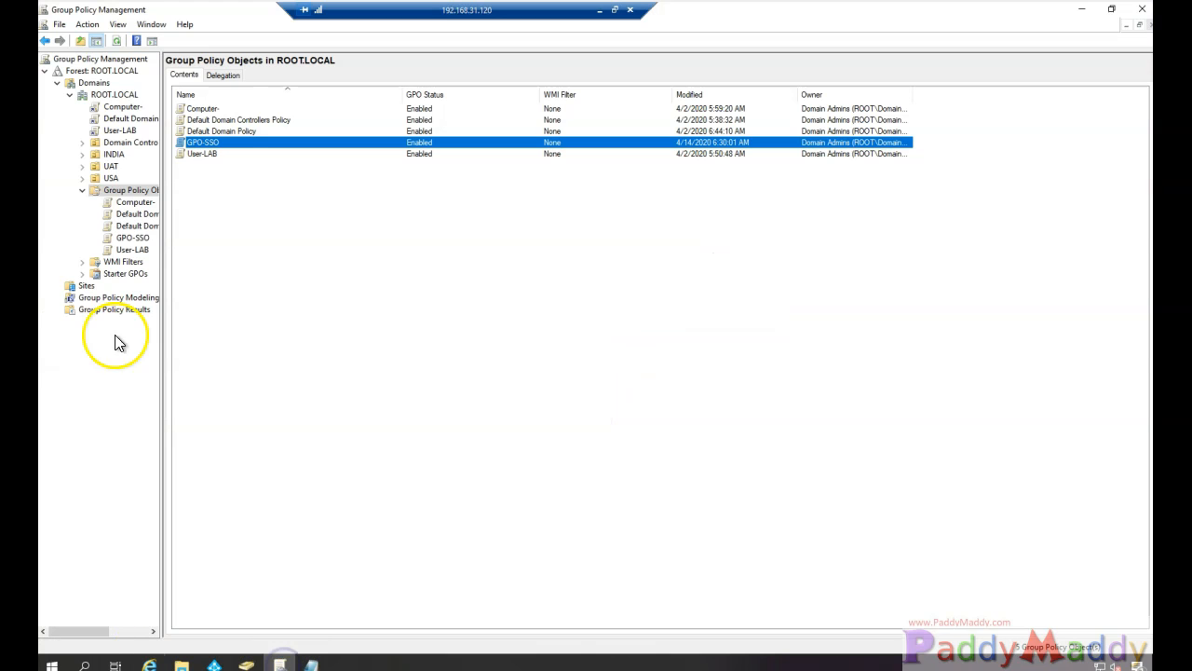
{"action": "mouse_move", "coordinate": [161, 223]}
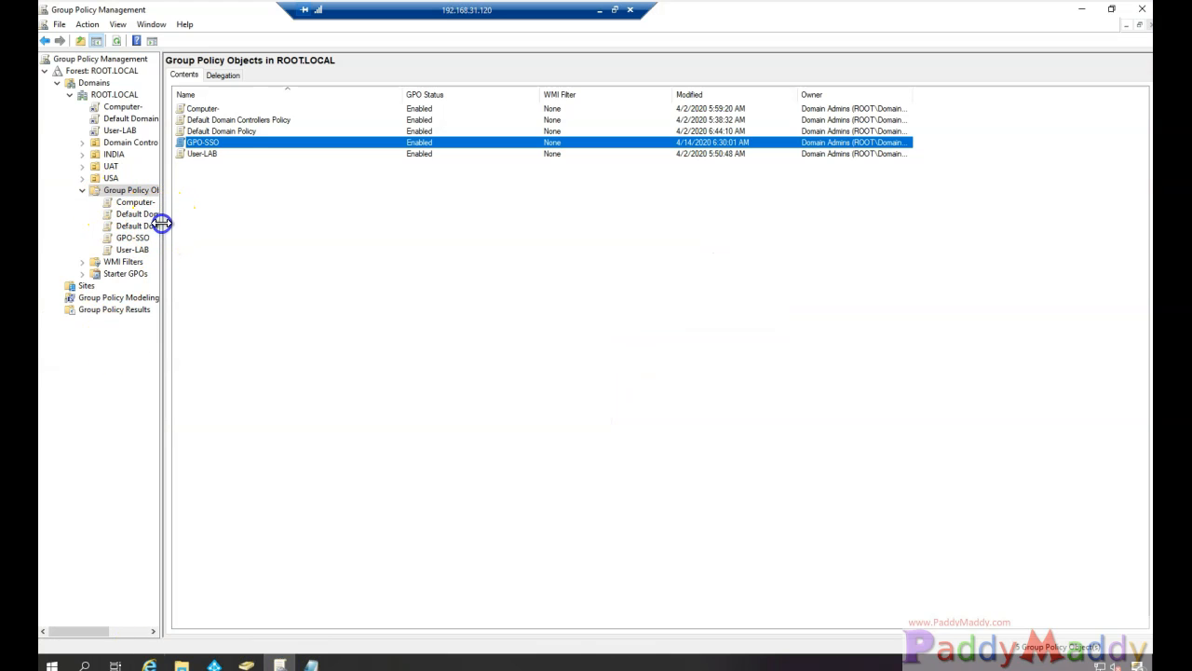
Drag GPO-SSO onto the USA Users organizational unit and confirm the link.
{"action": "left_click", "coordinate": [83, 154]}
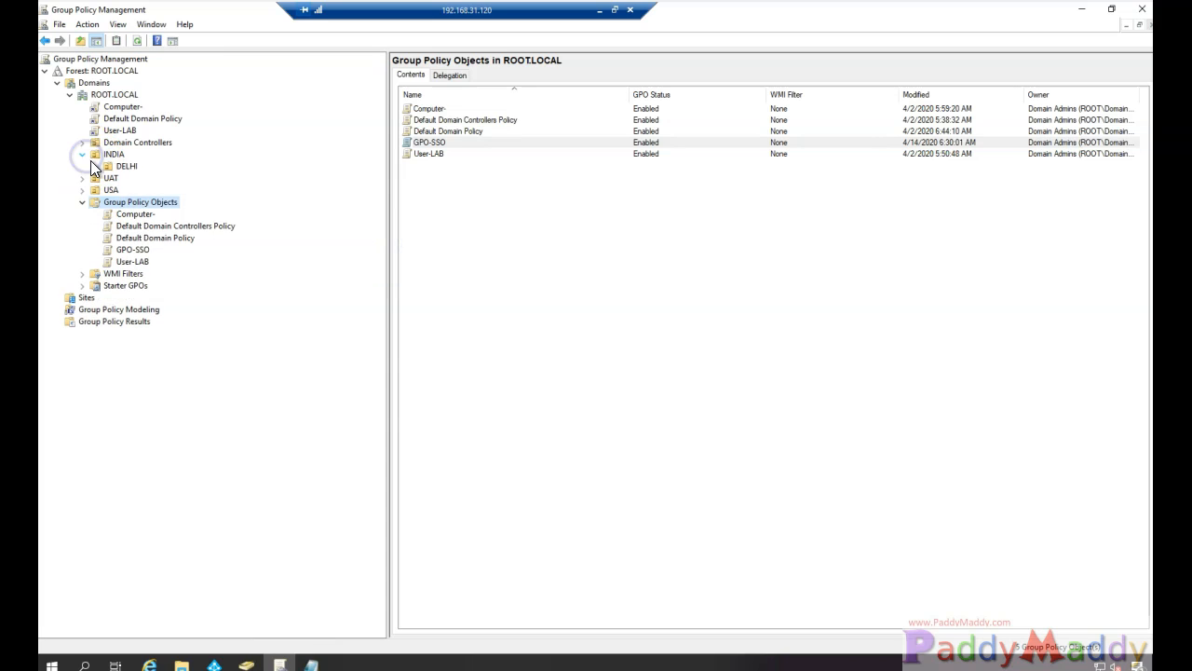
{"action": "left_click", "coordinate": [82, 189]}
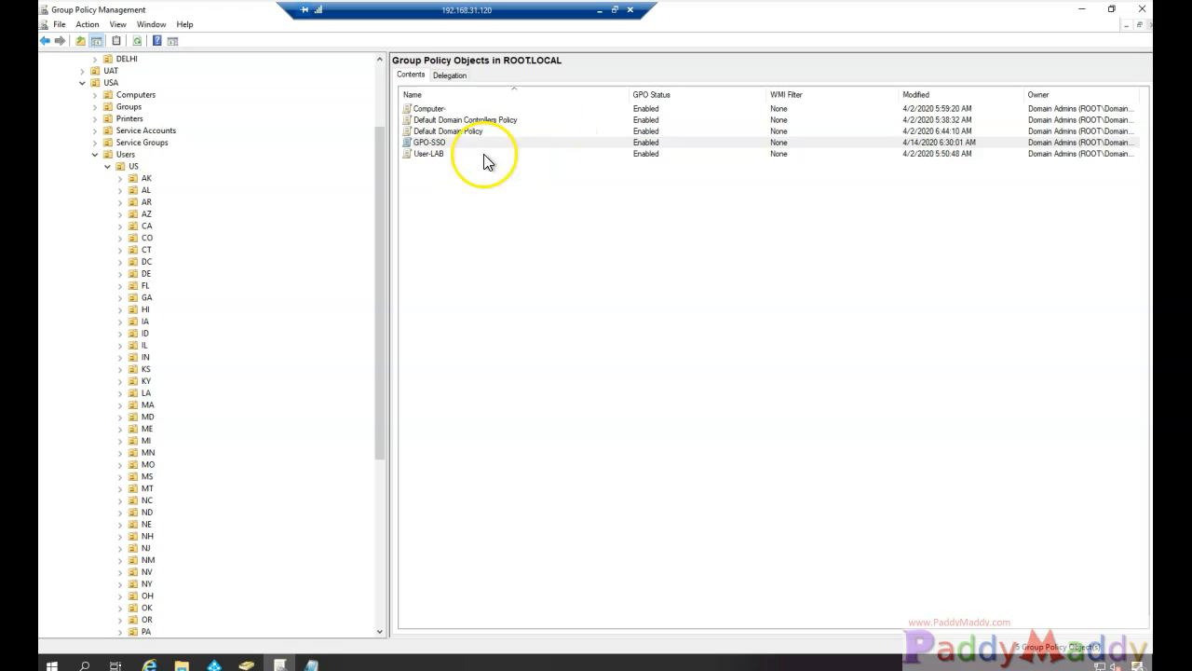
{"action": "left_click", "coordinate": [430, 142]}
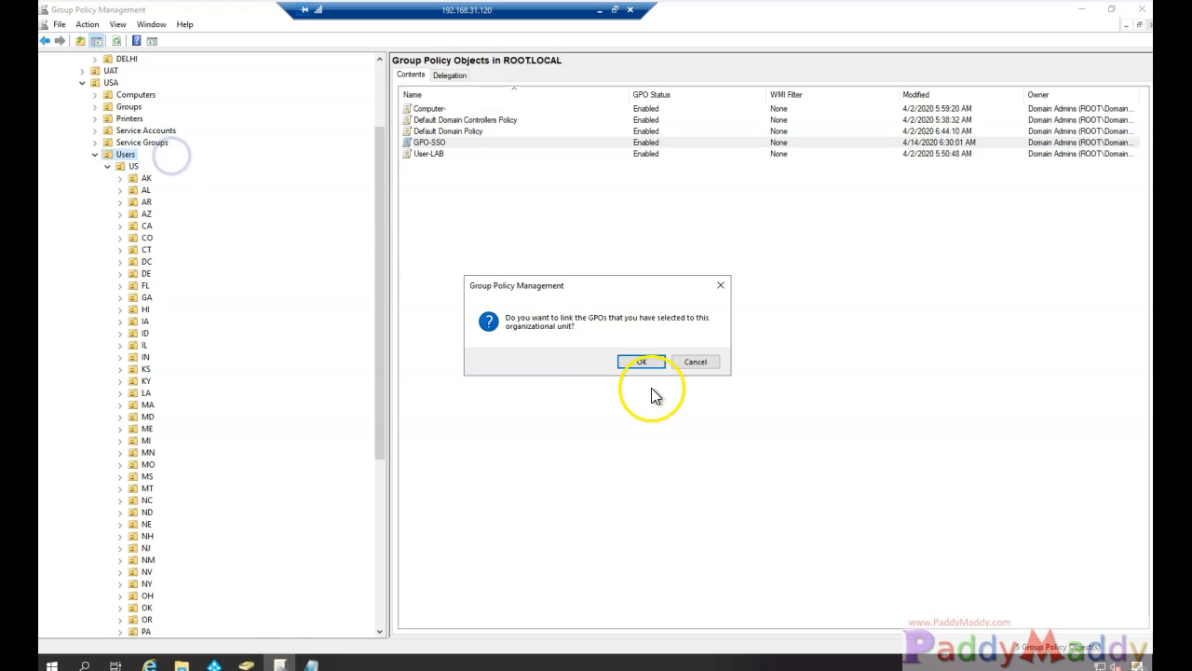
{"action": "left_click", "coordinate": [641, 361]}
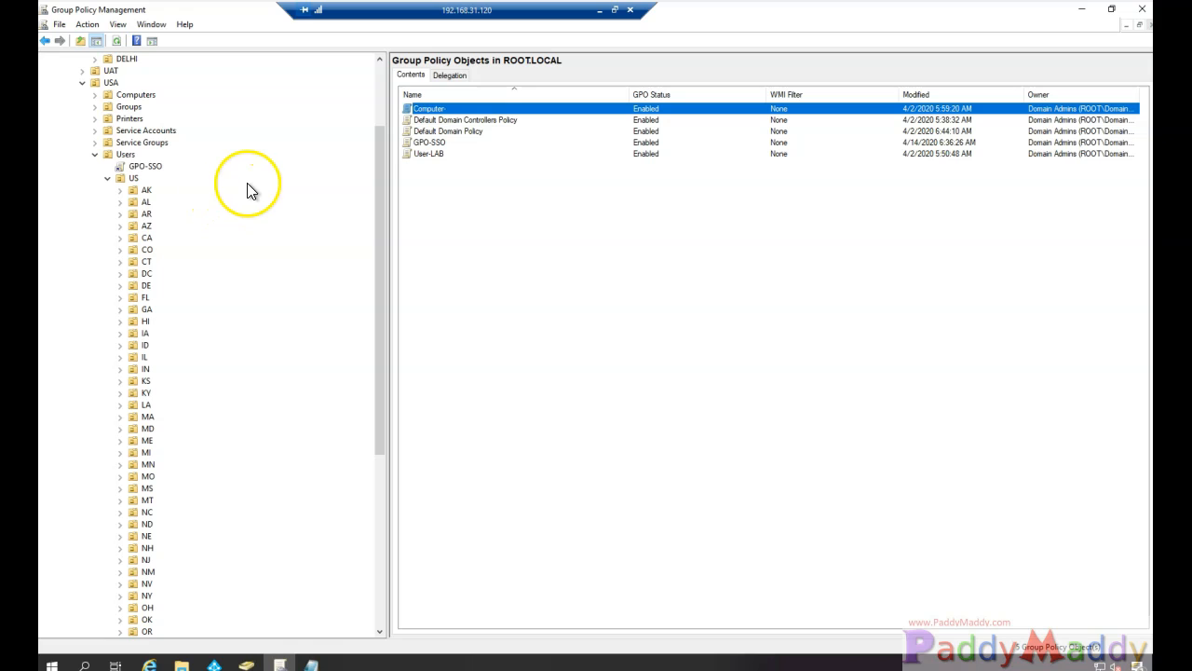
{"action": "left_click", "coordinate": [489, 196]}
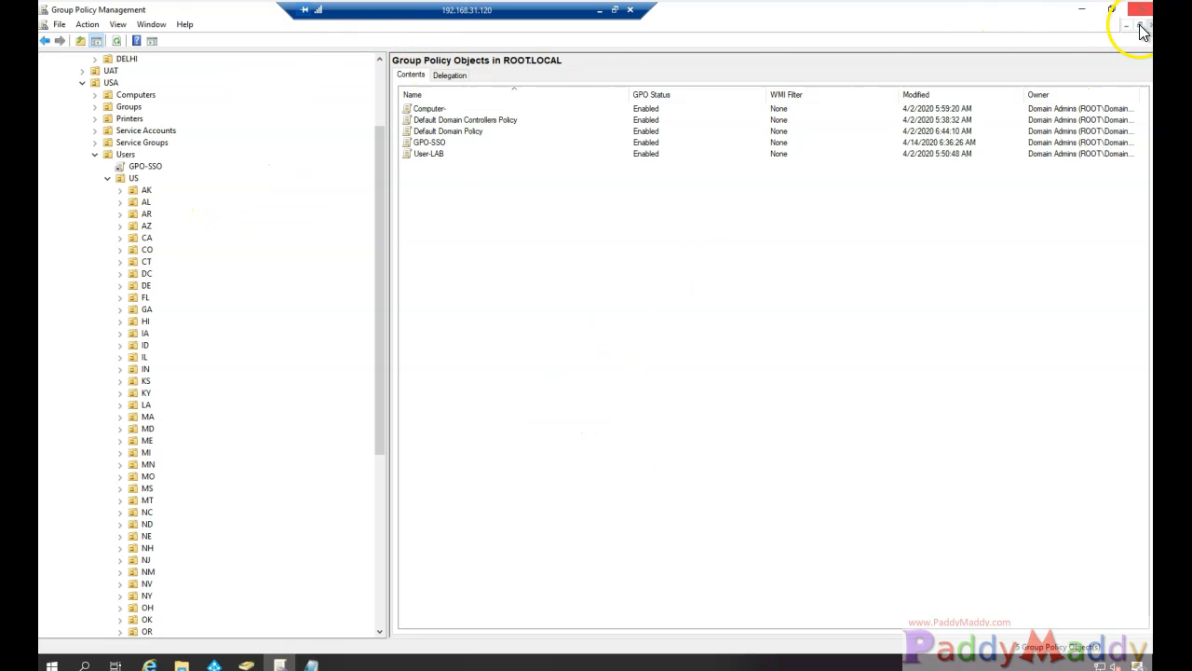
Close the Group Policy Management console, leaving Notepad's URL list on the desktop.
{"action": "left_click", "coordinate": [1142, 25]}
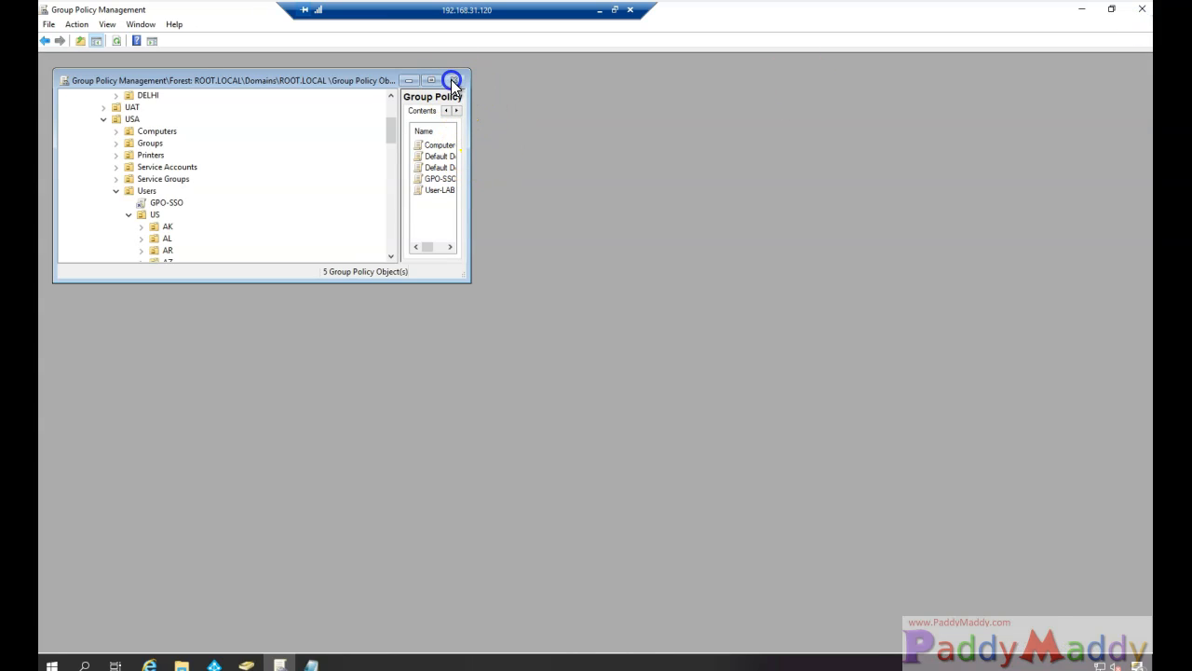
{"action": "left_click", "coordinate": [452, 82]}
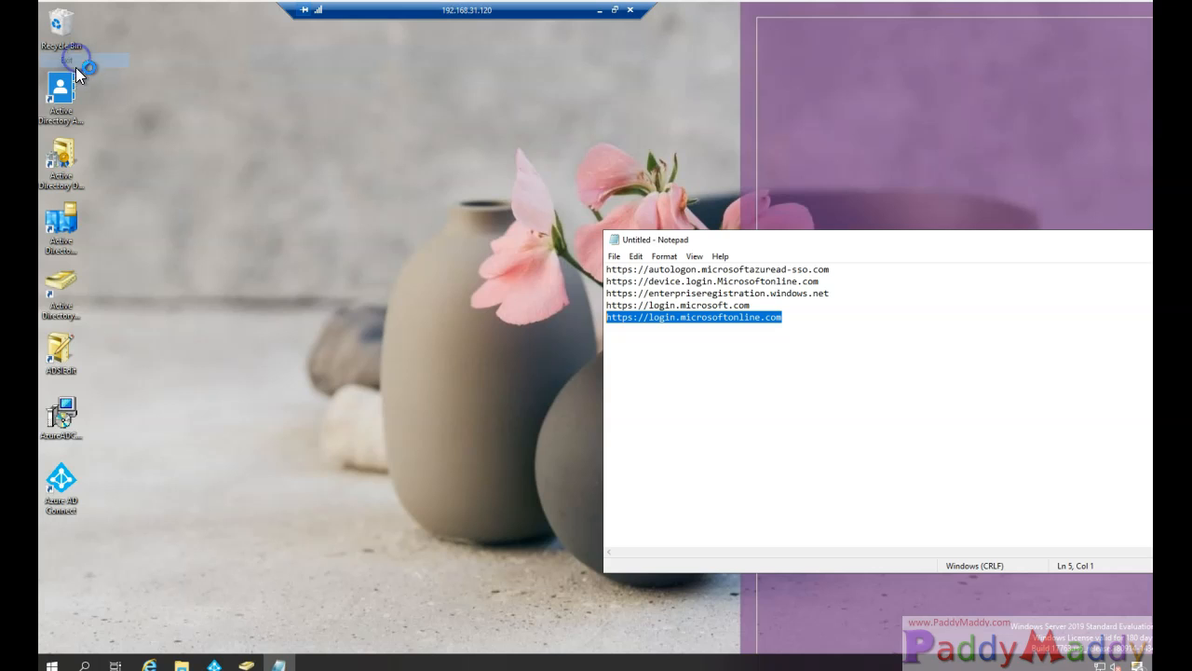